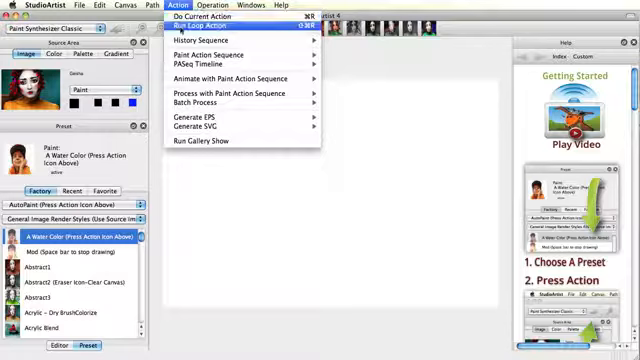
- Run the loop action on the Geisha portrait and switch to another factory preset like Abstract3
{"action": "left_click", "coordinate": [207, 24]}
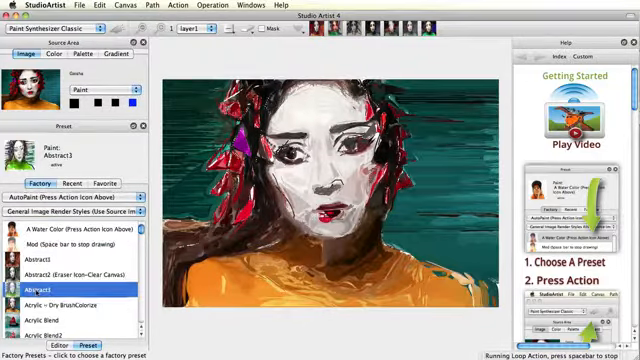
{"action": "left_click", "coordinate": [70, 298]}
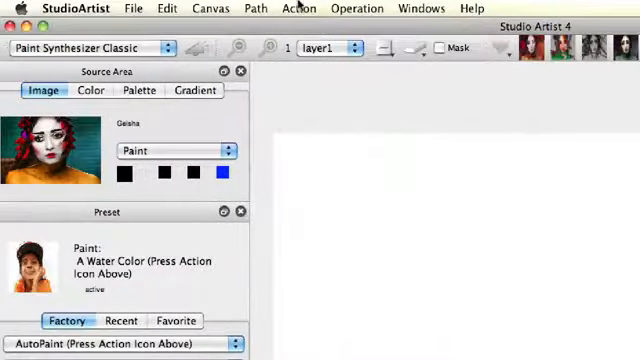
- Choose Action > Run Loop Action to loop-paint the portrait with A Water Color
{"action": "left_click", "coordinate": [297, 8]}
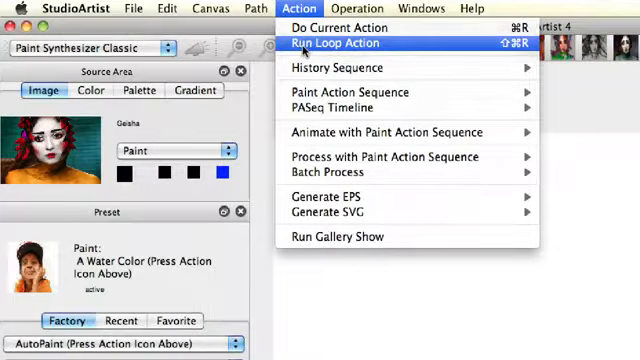
{"action": "left_click", "coordinate": [341, 42]}
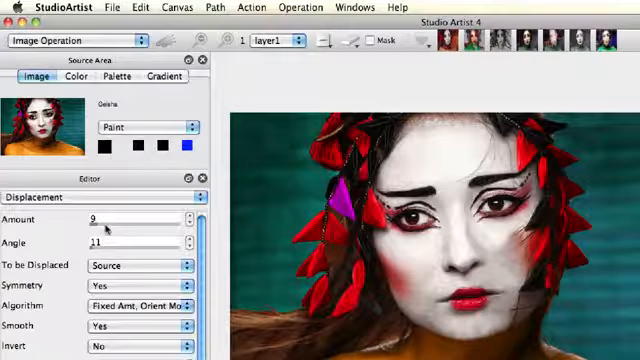
- Enter 36 as the Displacement amount
{"action": "type", "text": "36"}
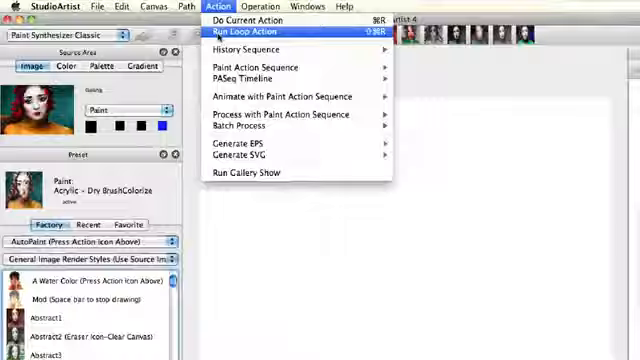
- Run Loop Action to repaint the portrait in gray Acrylic - Dry BrushColorize strokes
{"action": "left_click", "coordinate": [247, 33]}
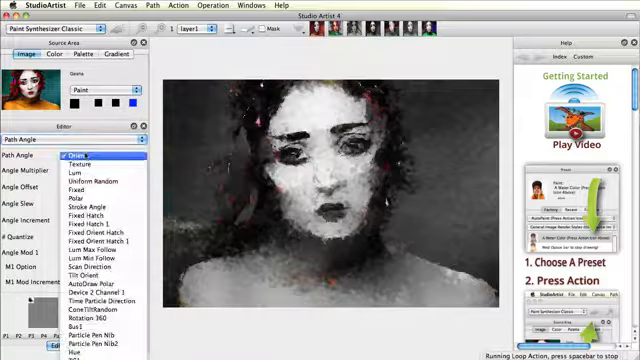
- Choose Polar from the Path Angle popup during the live repaint
{"action": "left_click", "coordinate": [90, 168]}
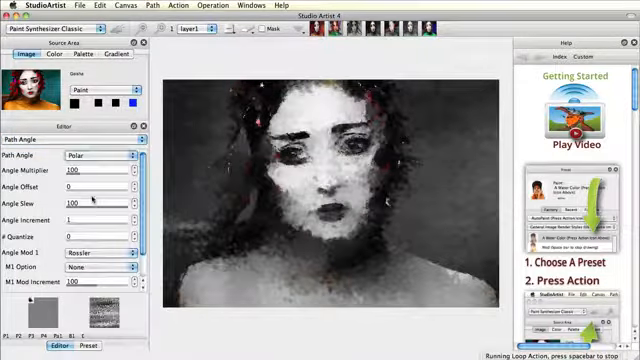